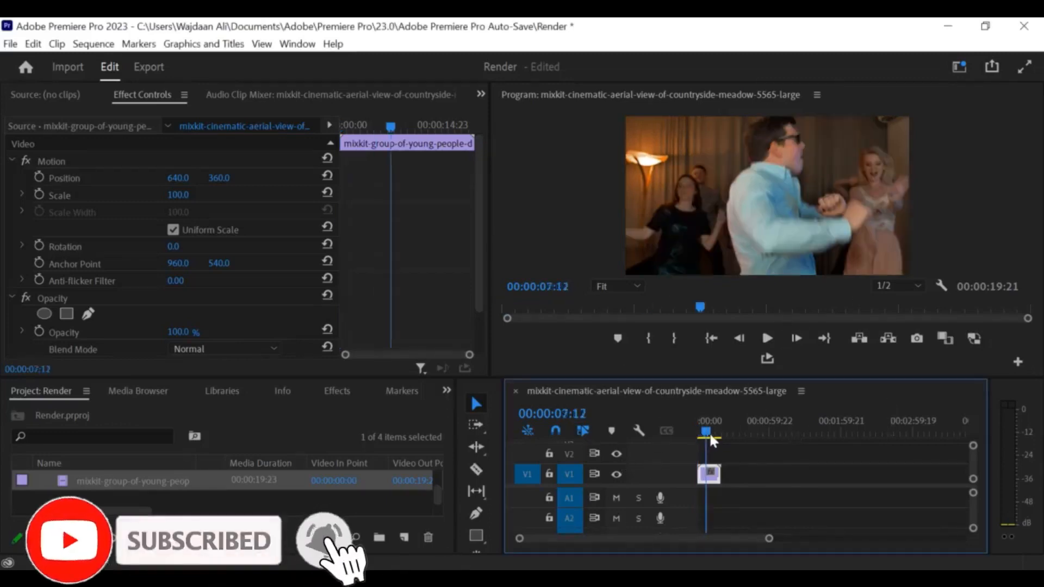
{"action": "left_click", "coordinate": [767, 337]}
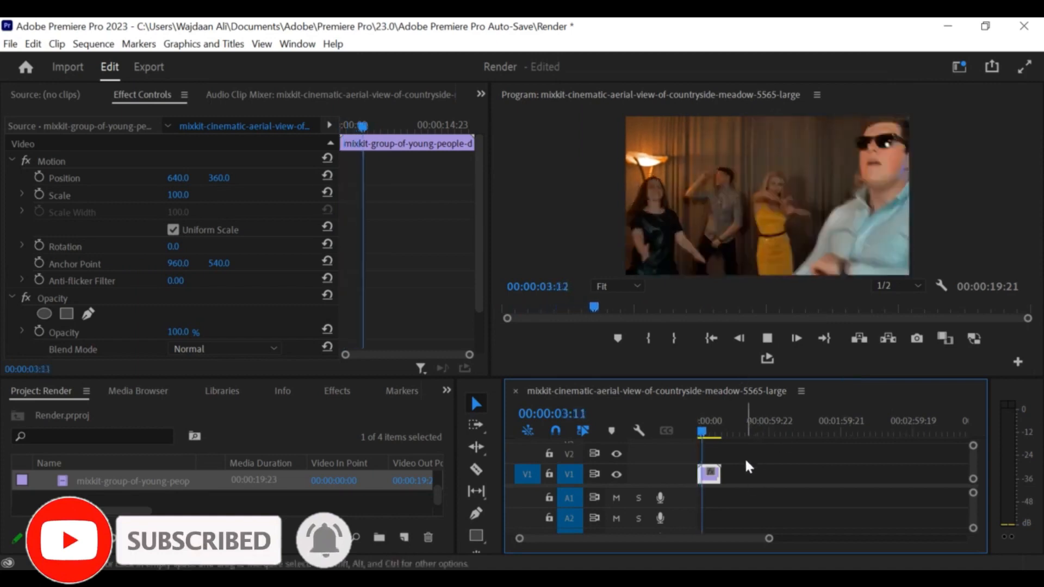
{"action": "left_click", "coordinate": [766, 338]}
{"action": "type", "text": "1"}
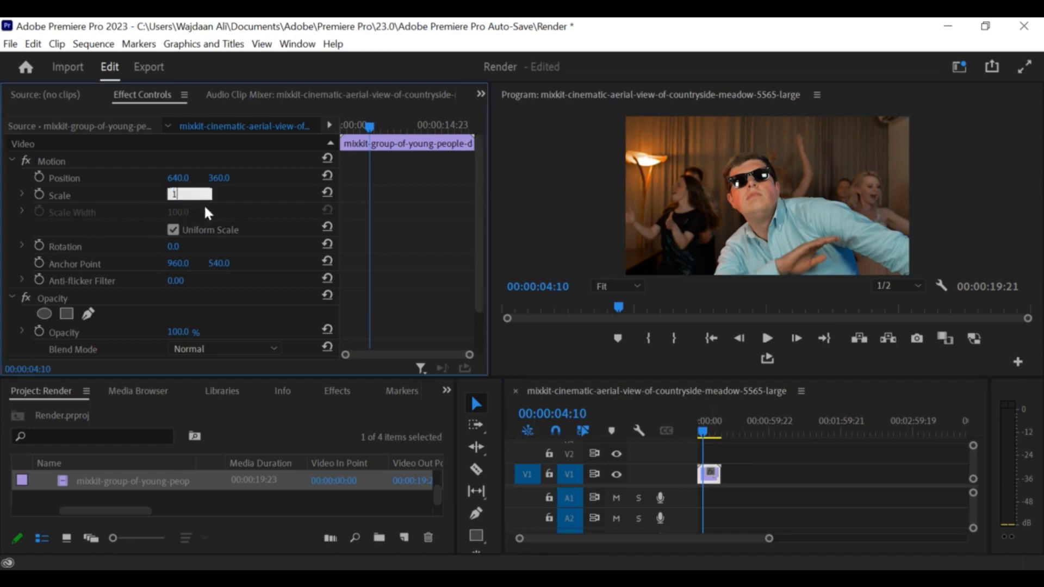
{"action": "type", "text": "75.0"}
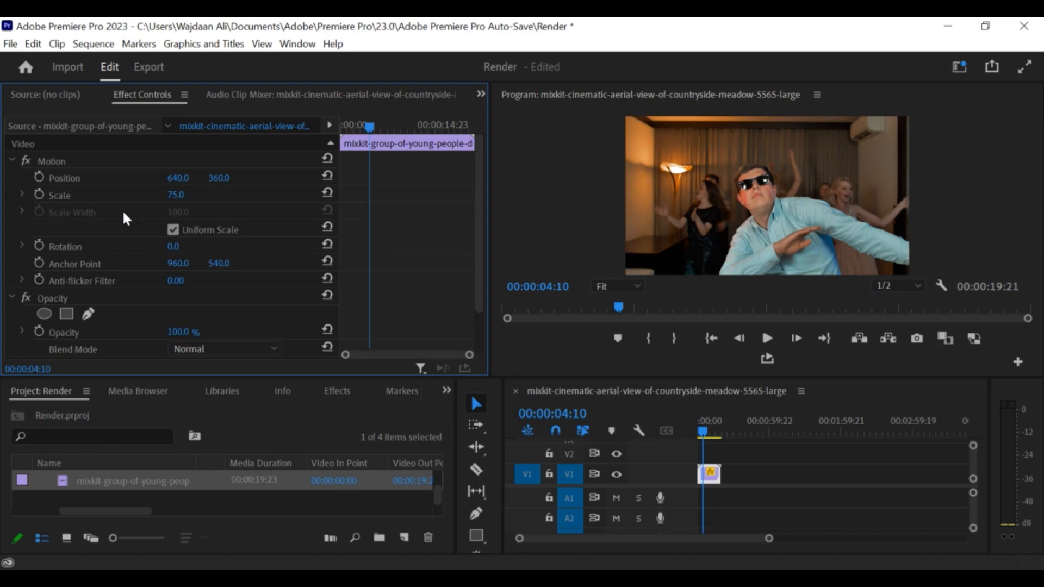
{"action": "right_click", "coordinate": [708, 474]}
{"action": "type", "text": "100"}
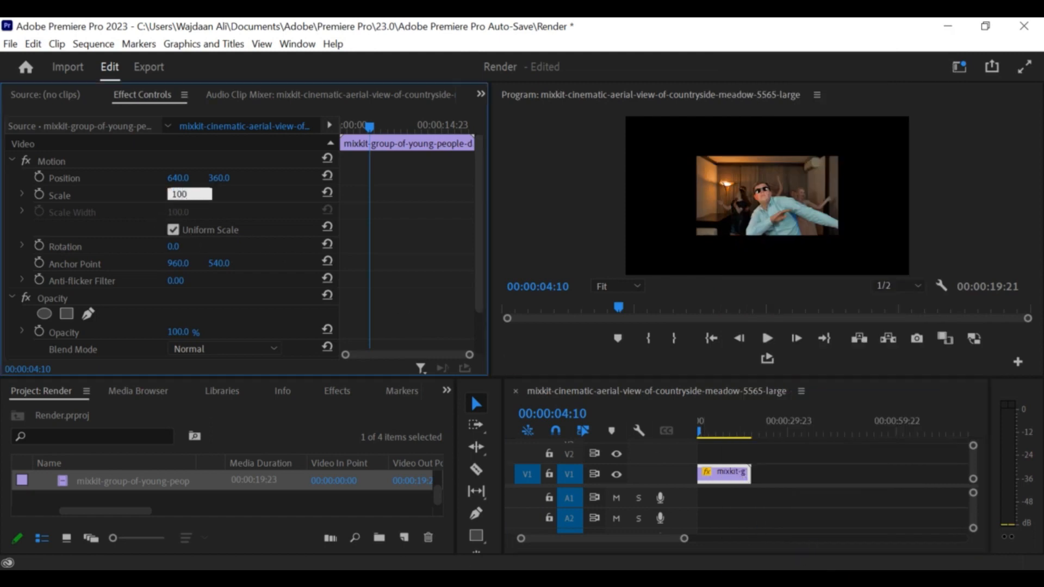
{"action": "mouse_move", "coordinate": [193, 243]}
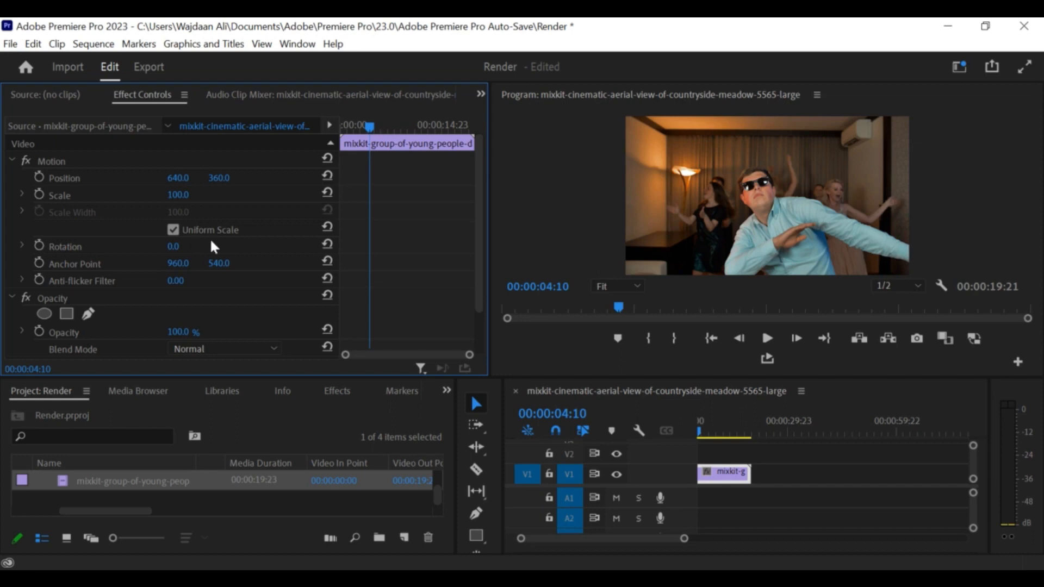
{"action": "mouse_move", "coordinate": [498, 248]}
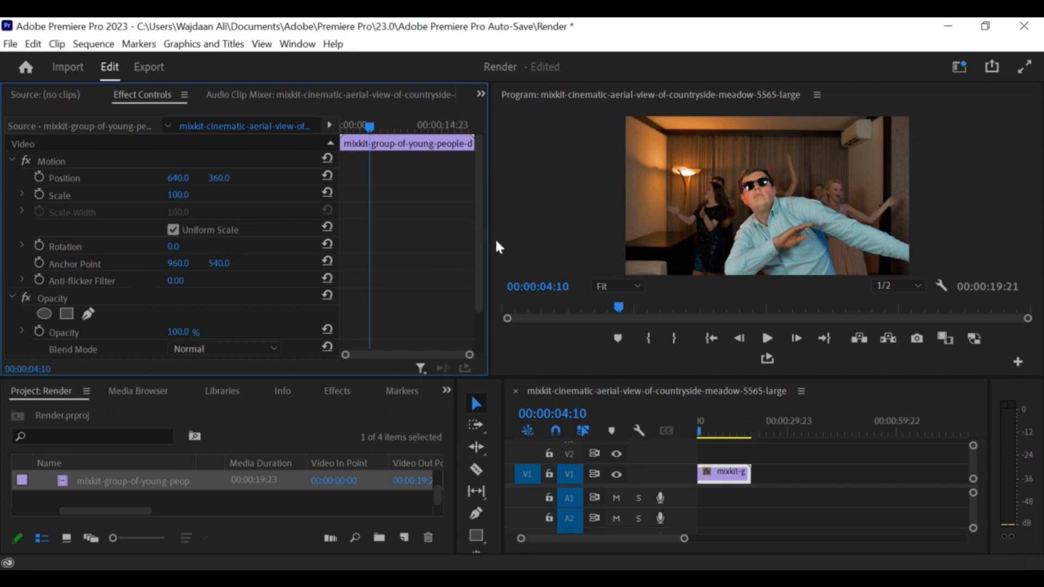
{"action": "mouse_move", "coordinate": [733, 365]}
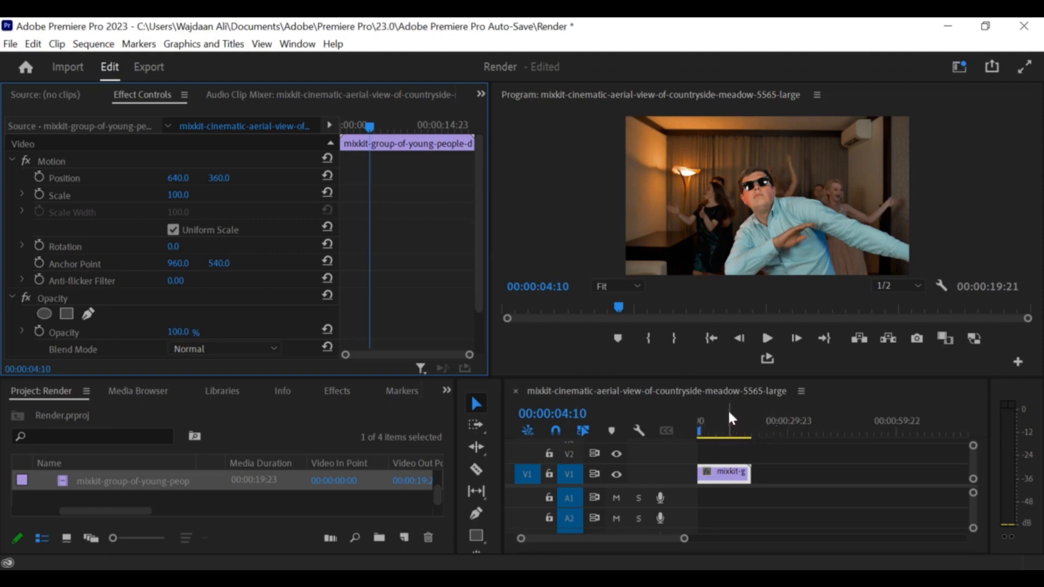
{"action": "left_click", "coordinate": [766, 338]}
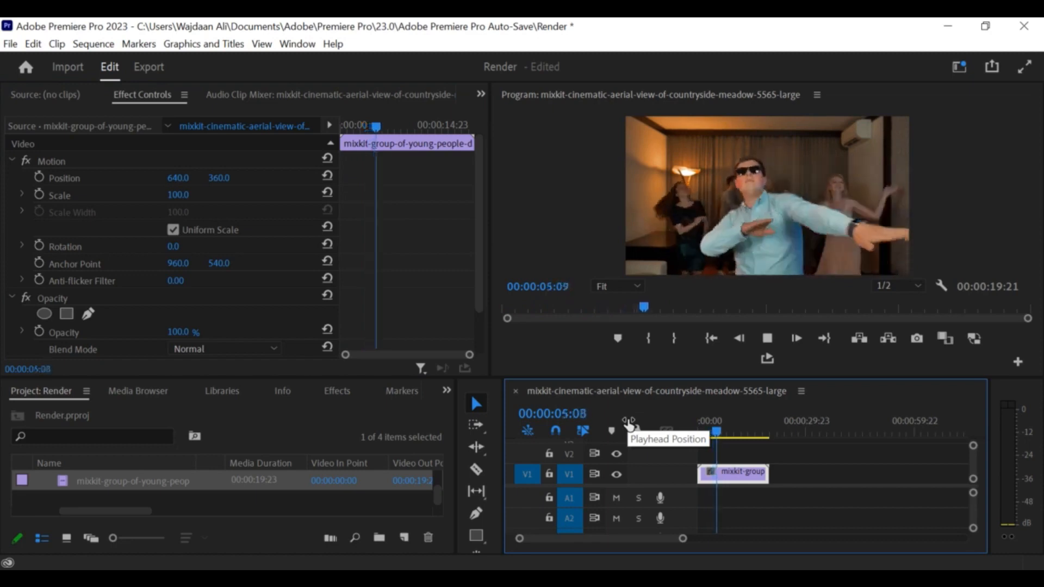
{"action": "left_click", "coordinate": [723, 421]}
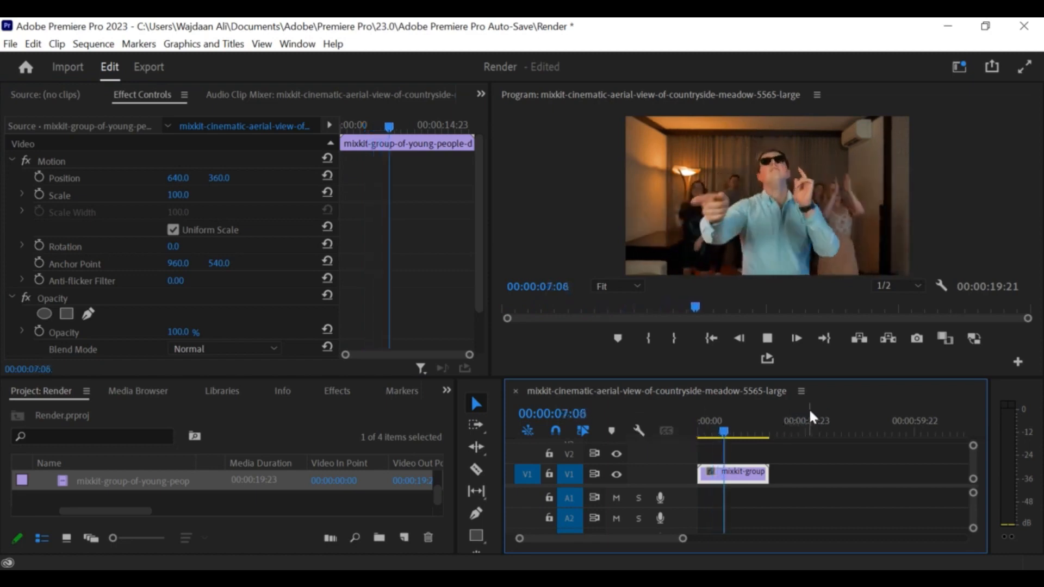